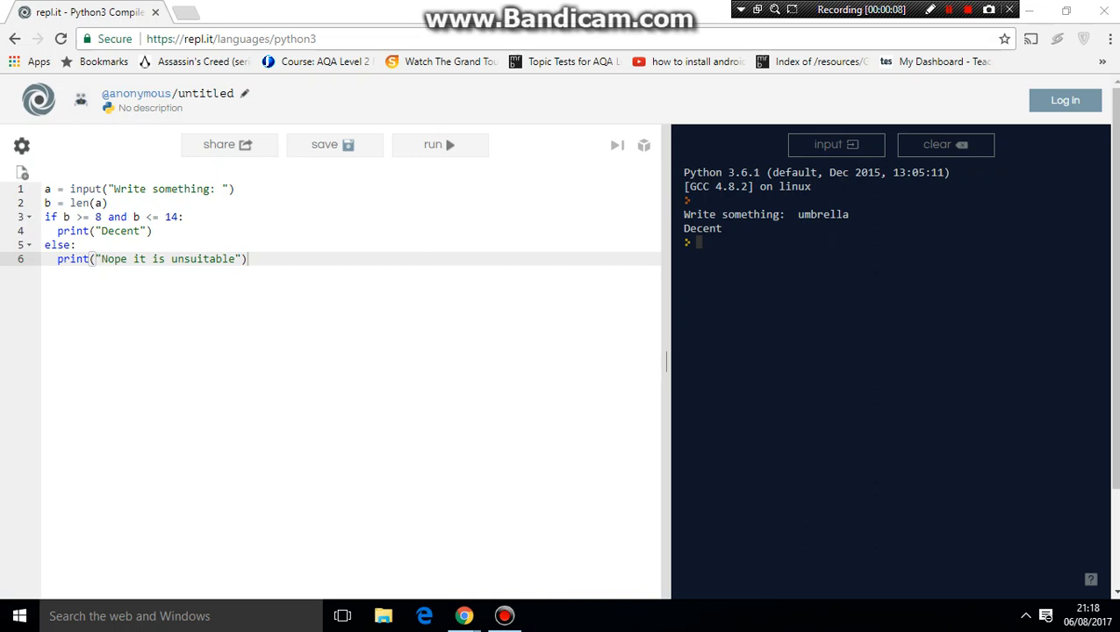
Select the entire old word-length script and clear it from the editor.
key("ctrl+a")
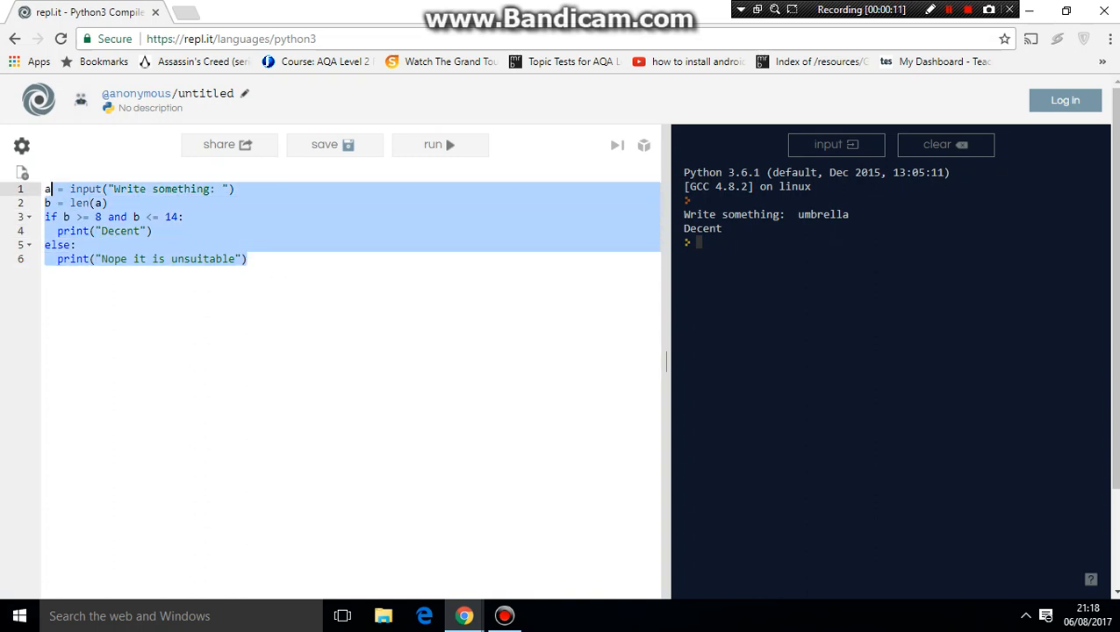
left_click(249, 258)
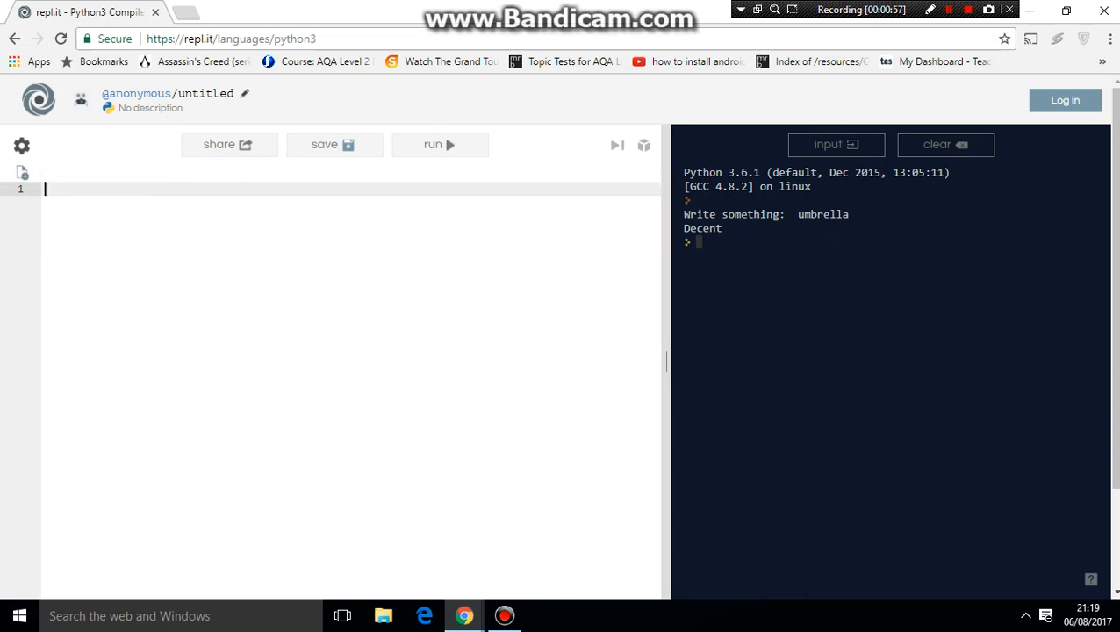
Write import random and a random.randint() call with its numeric bounds, trimming extra zeros.
type("a")
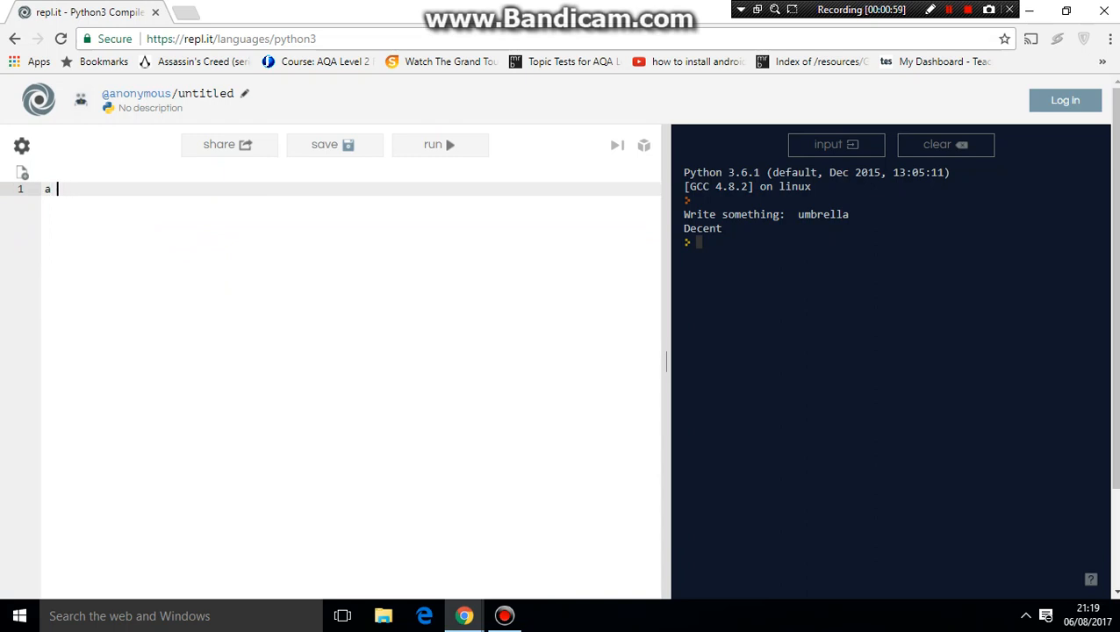
type("import random")
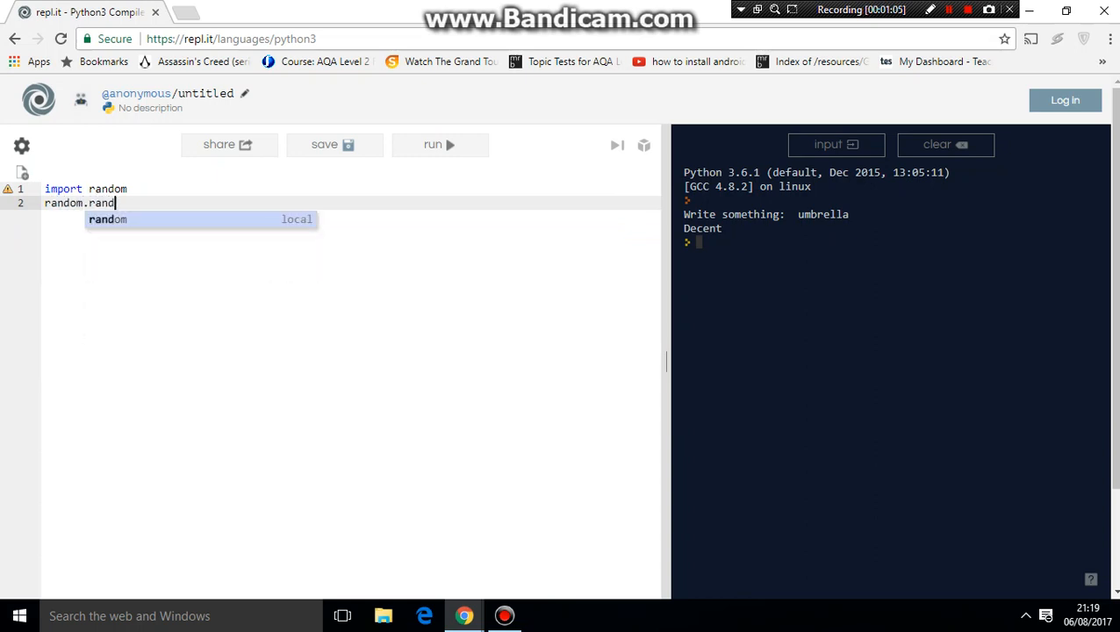
type("int")
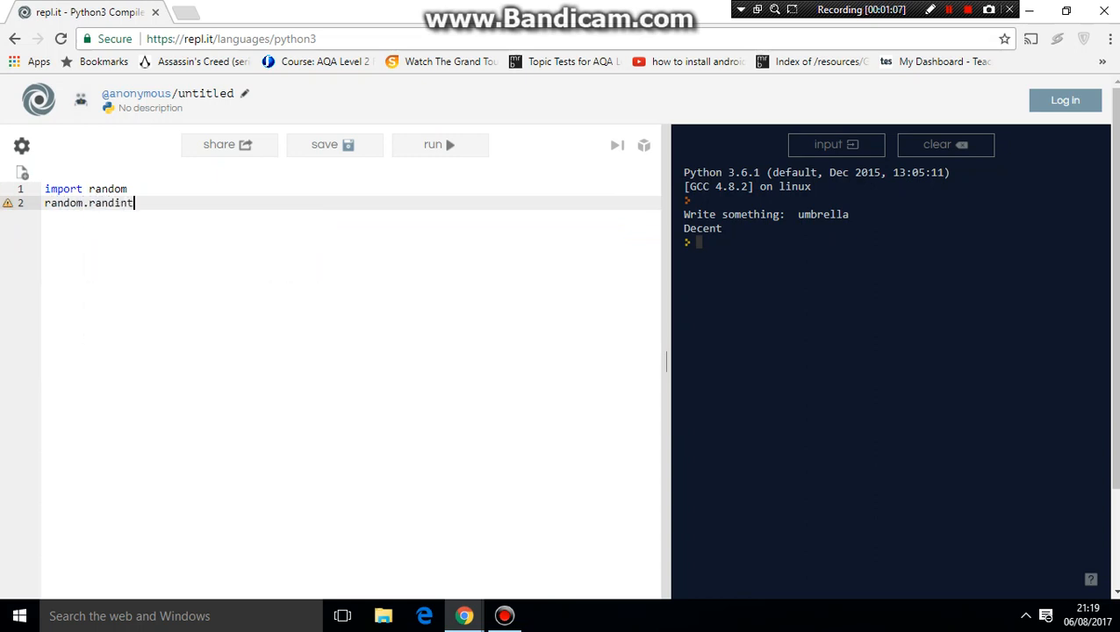
type("()")
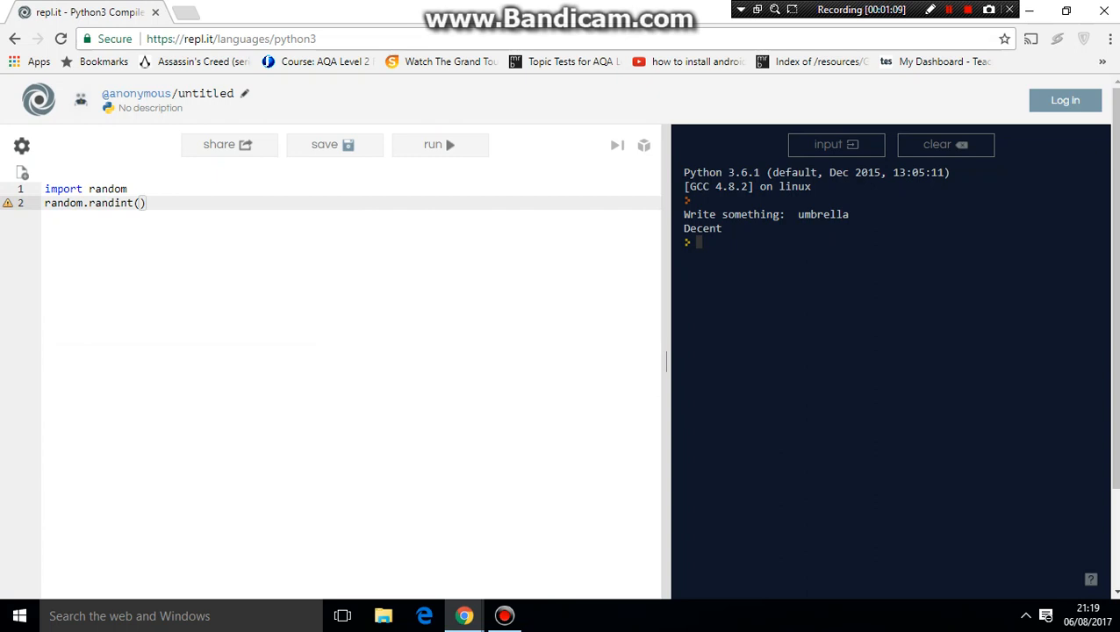
type("0,1000000000000000")
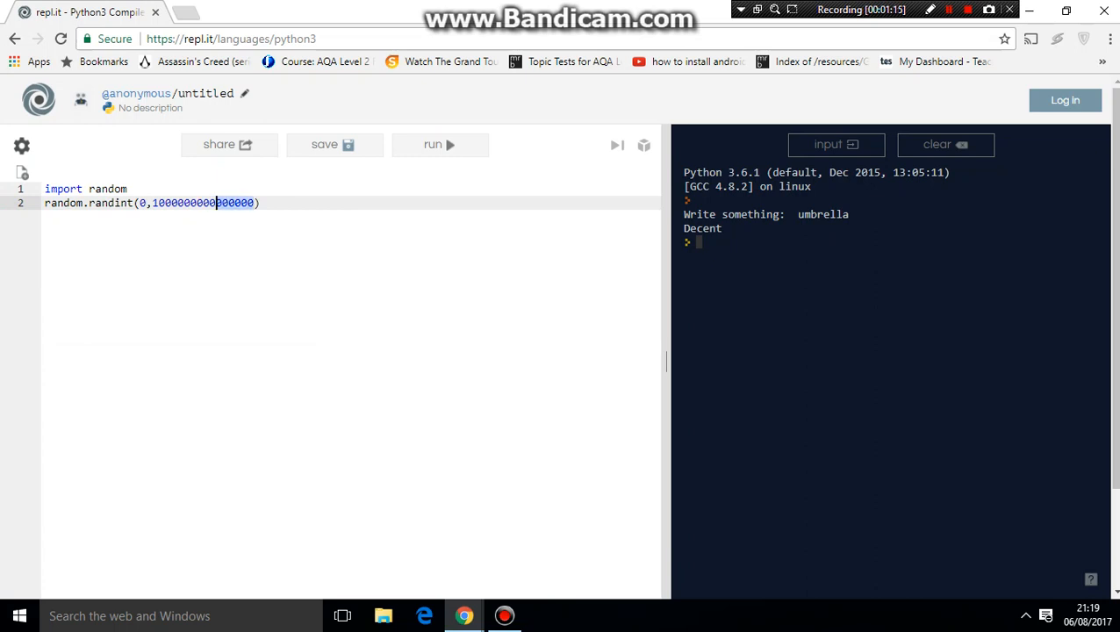
key("BackSpace")
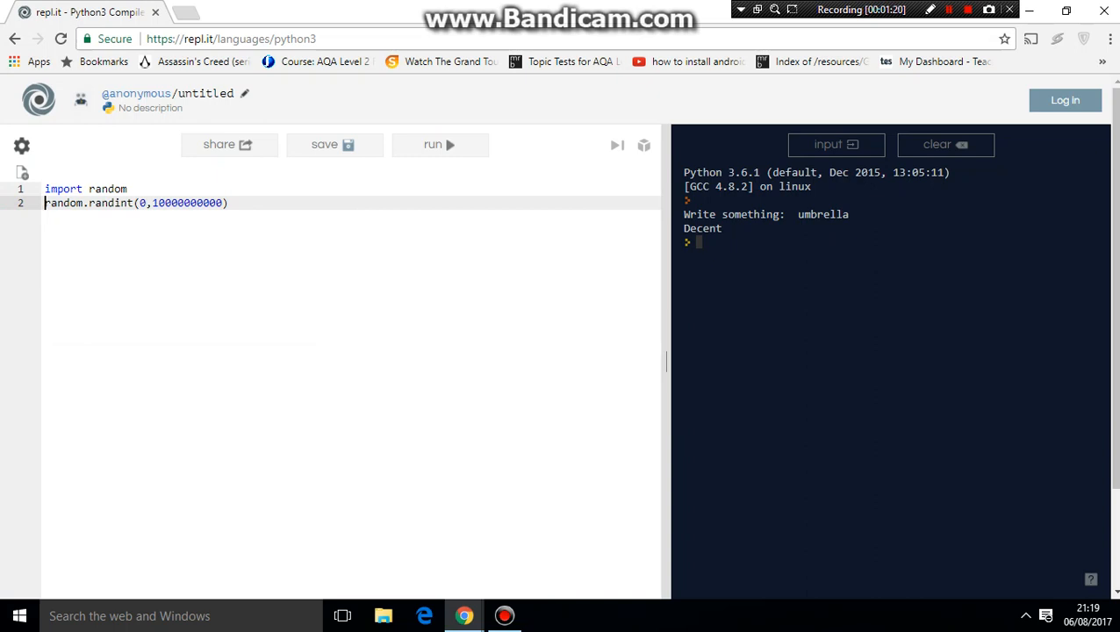
type("num =")
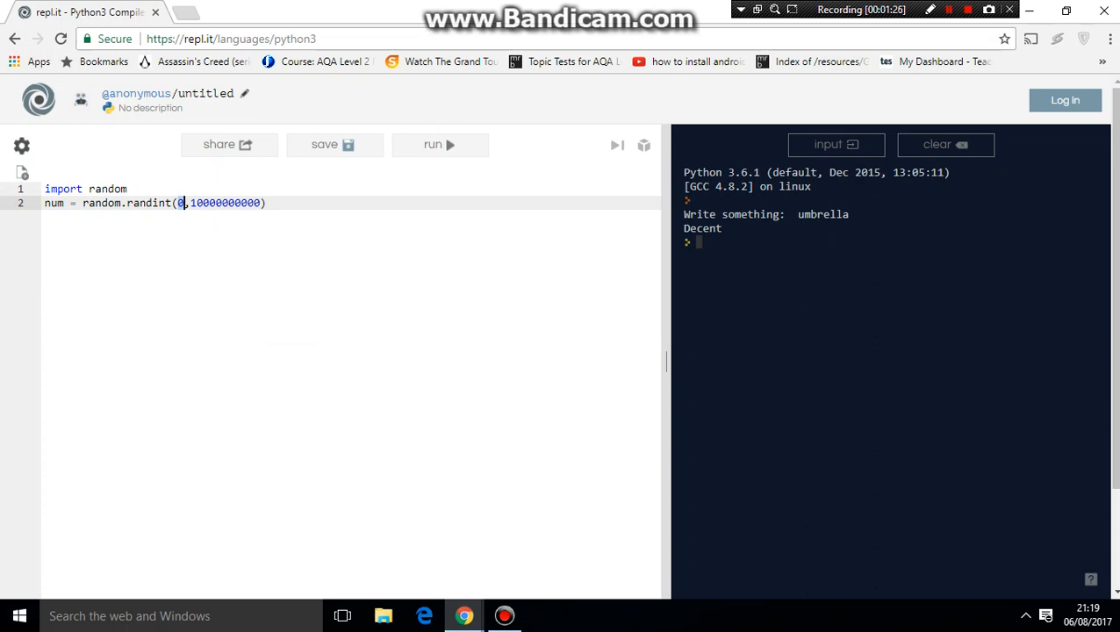
type("000000")
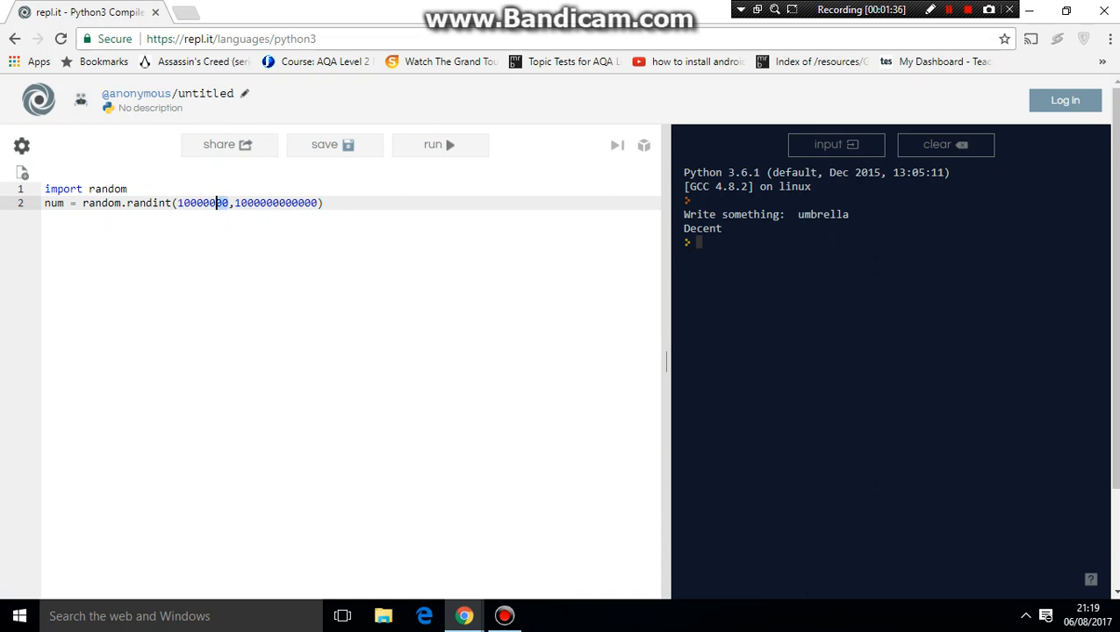
key("BackSpace")
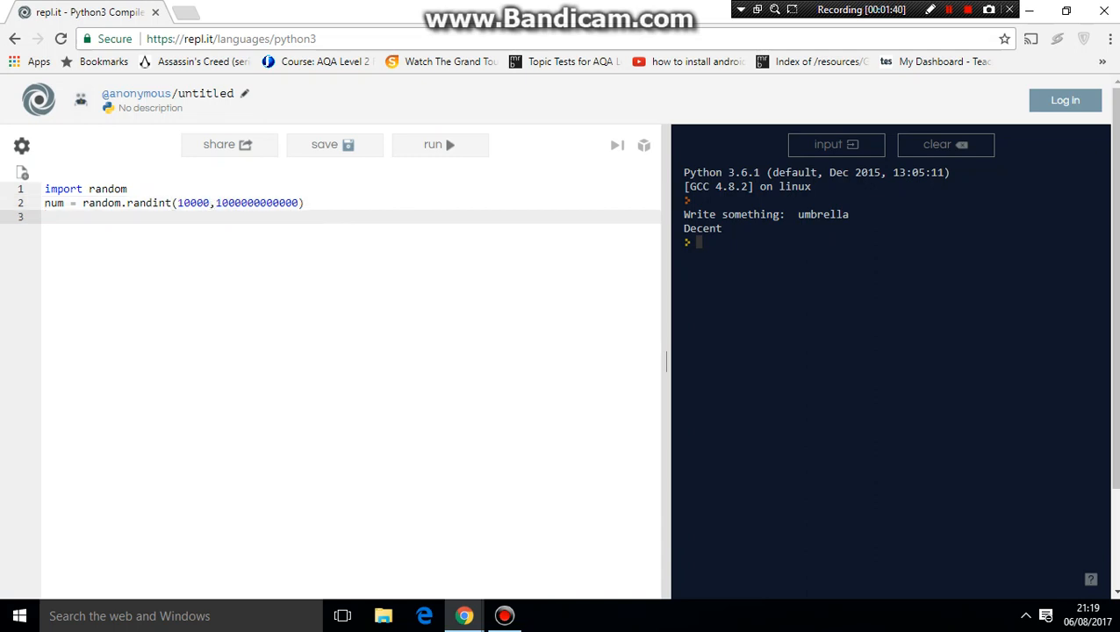
type("print")
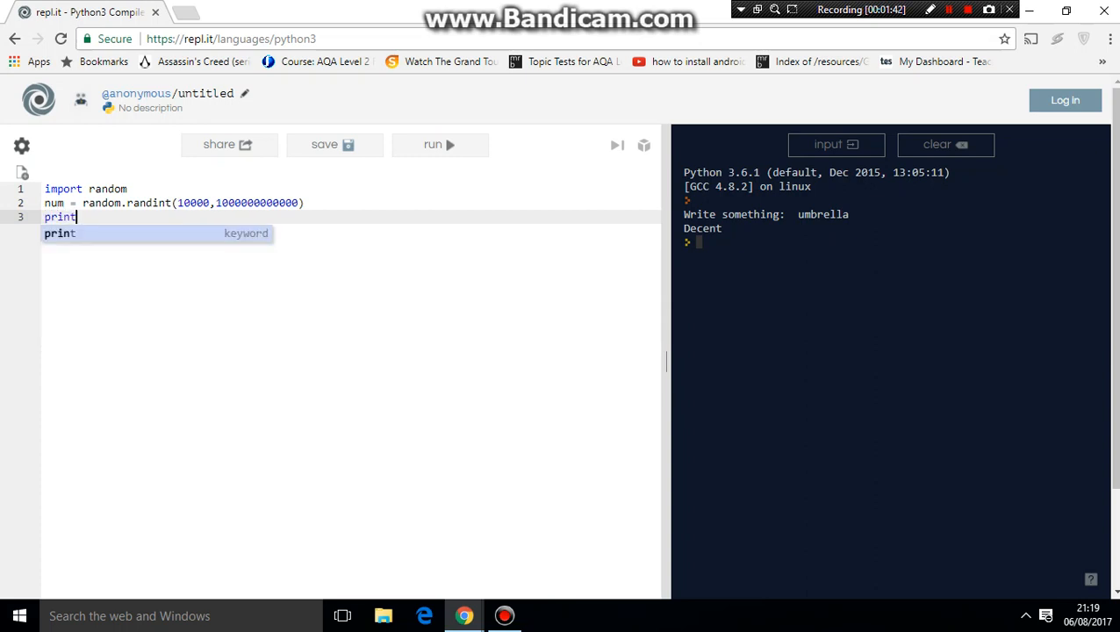
type("(num)")
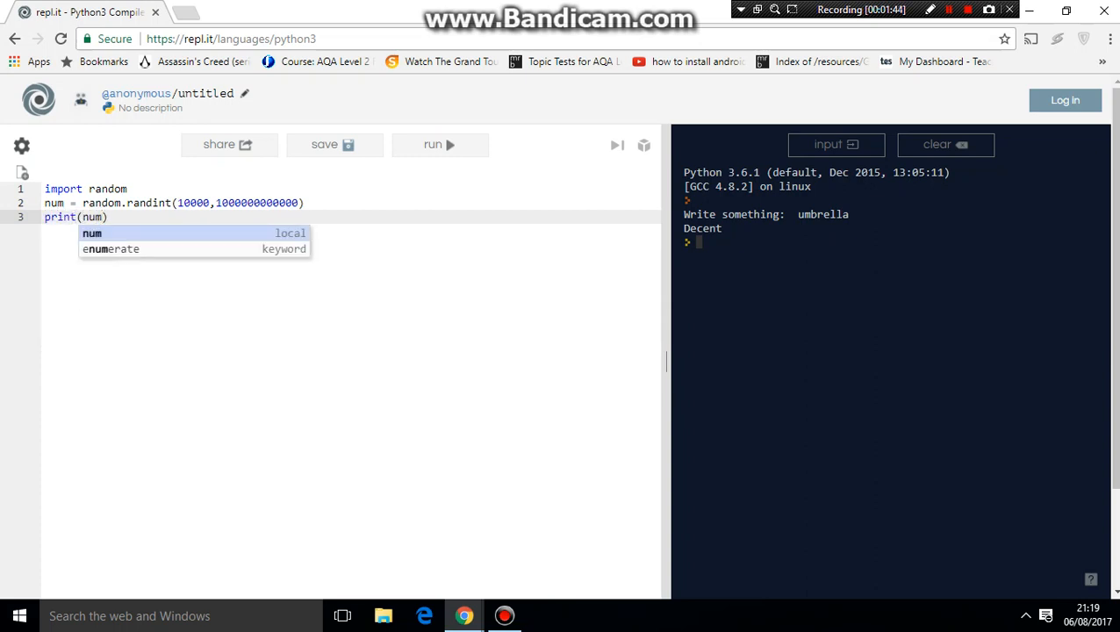
left_click(432, 144)
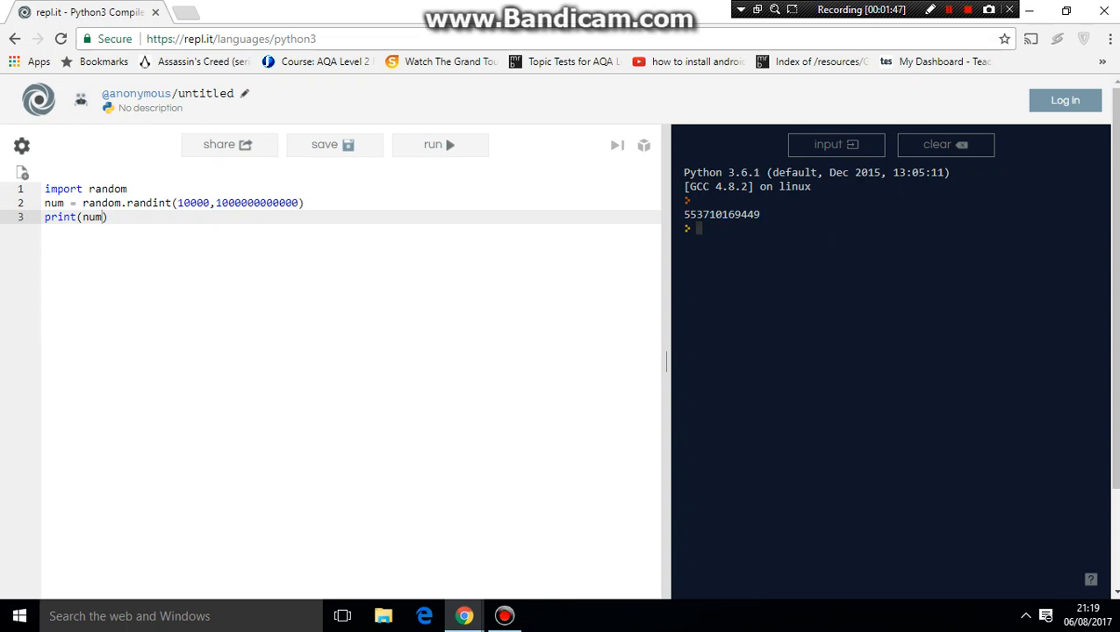
double_click(721, 214)
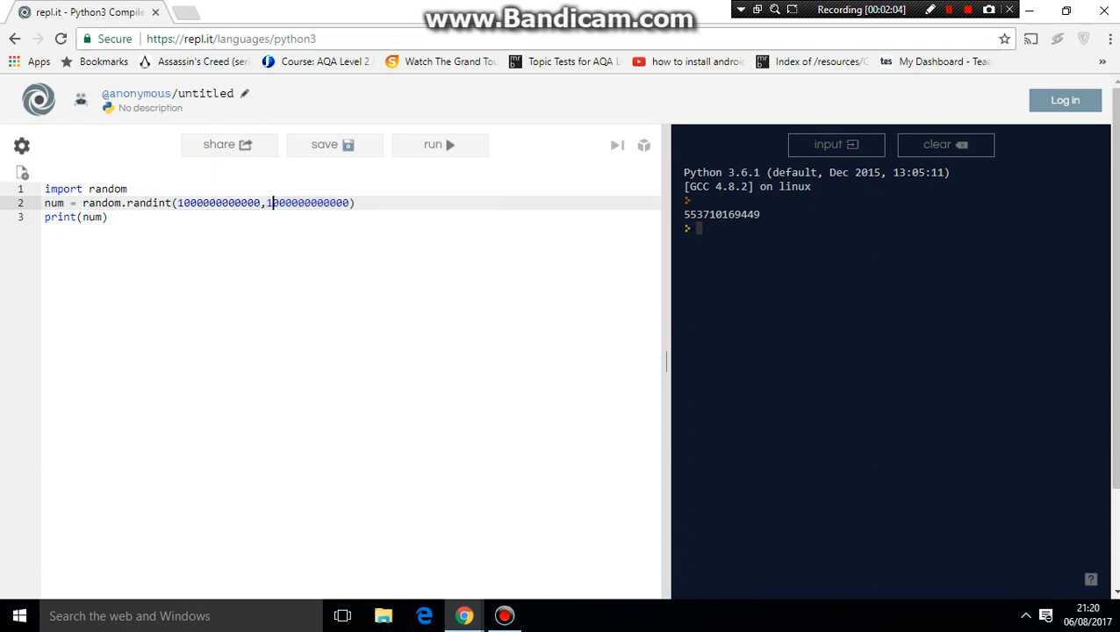
type("999999999")
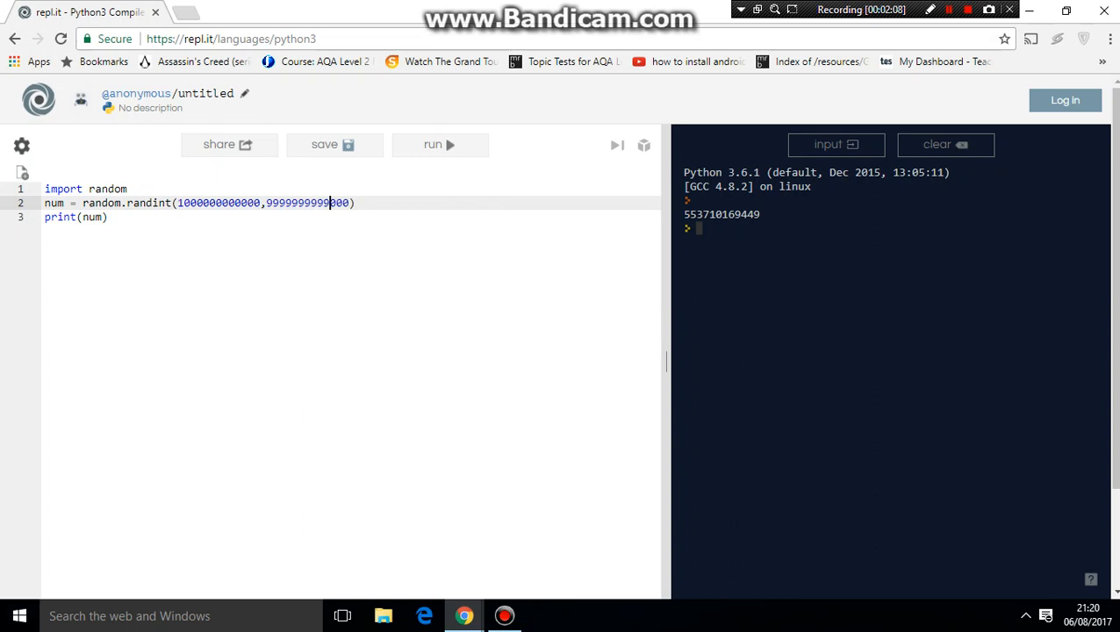
type("999")
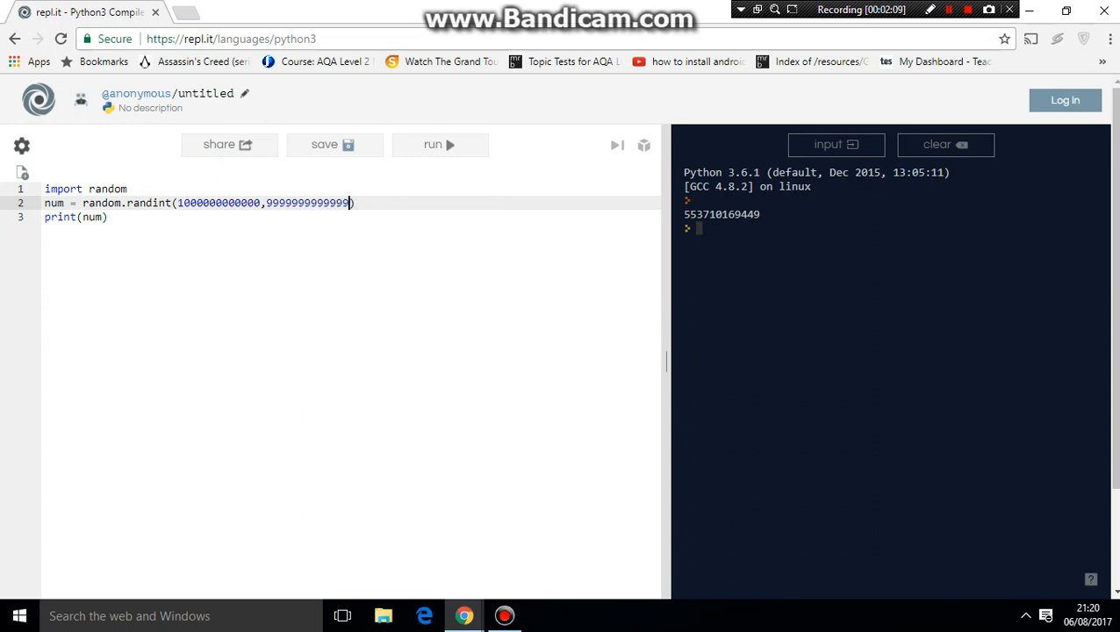
mouse_move(439, 144)
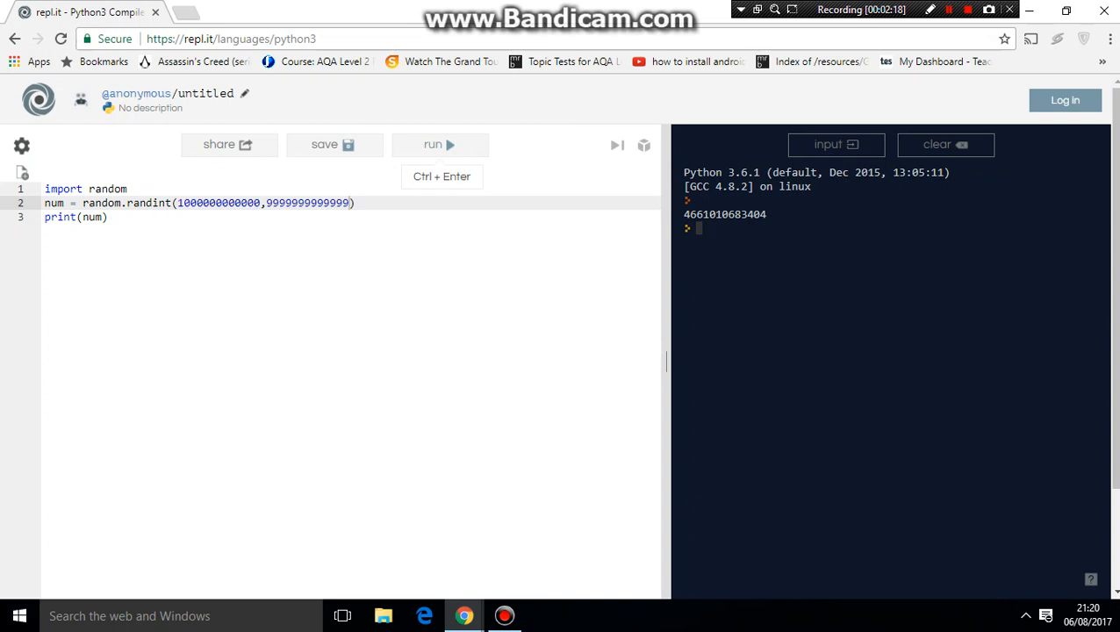
left_click(439, 144)
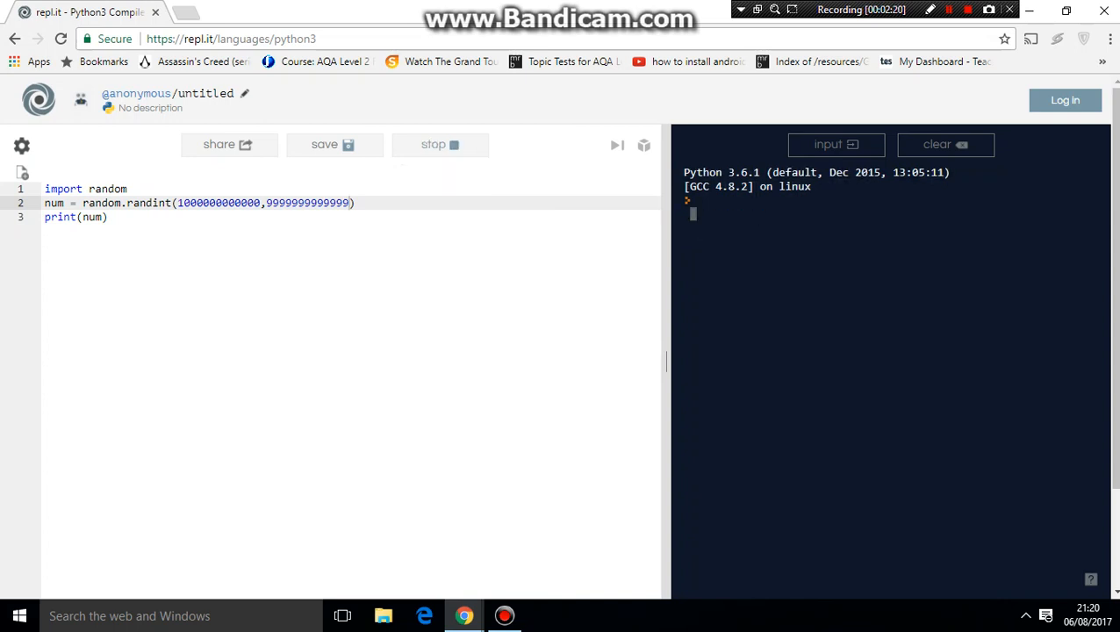
left_click(439, 144)
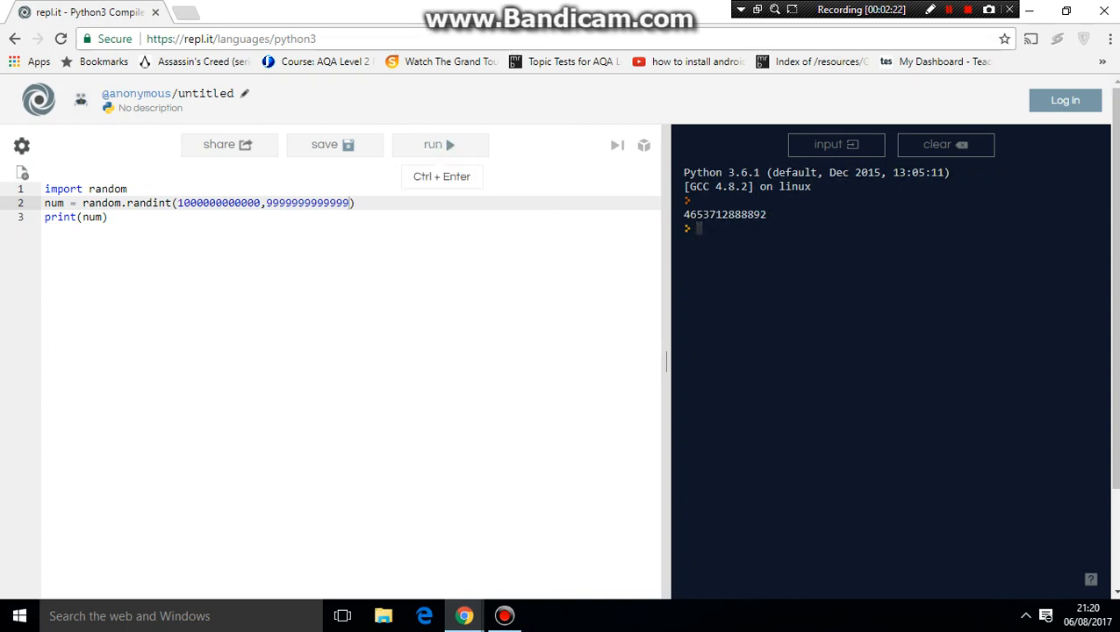
left_click(438, 144)
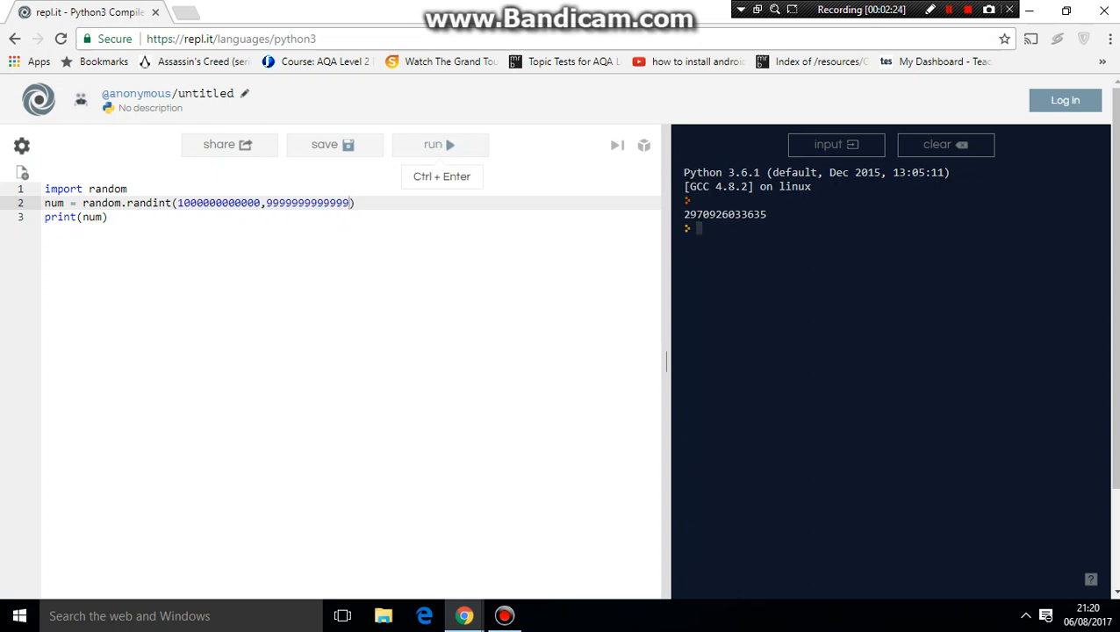